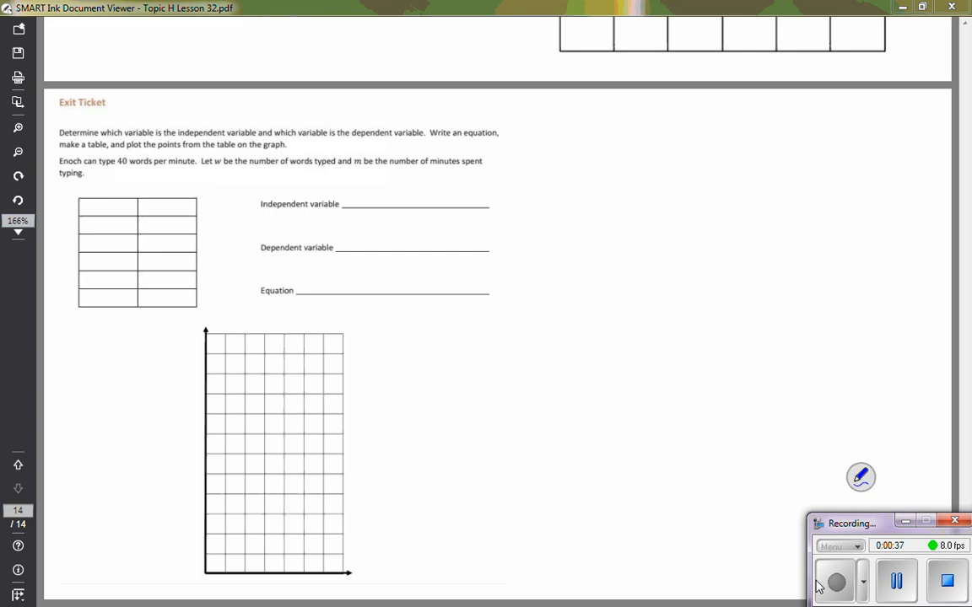
# Step: Highlight the 60 words-per-minute rate and the w and m definitions in pink, light blue and green
pyautogui.click(860, 475)
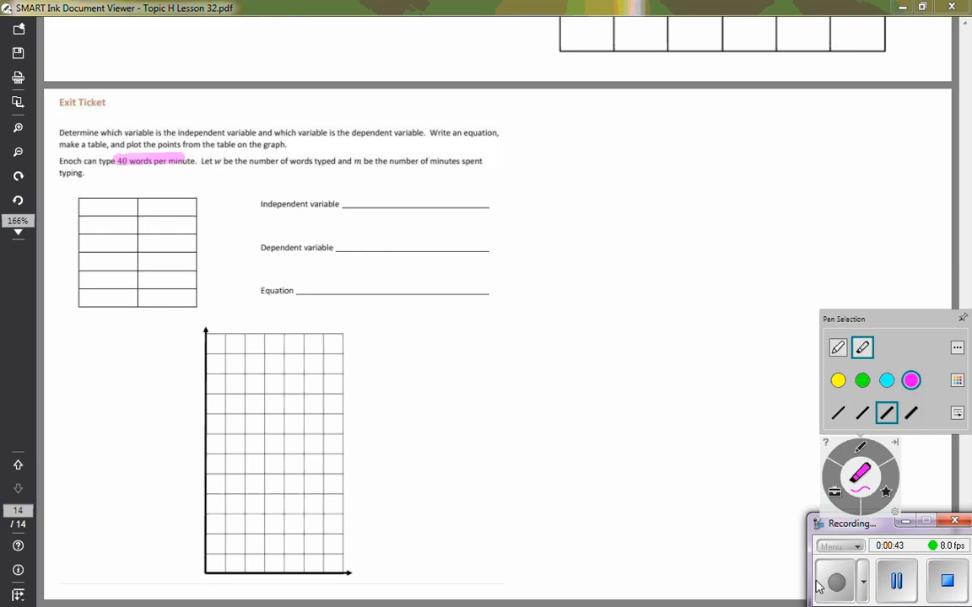
pyautogui.click(887, 382)
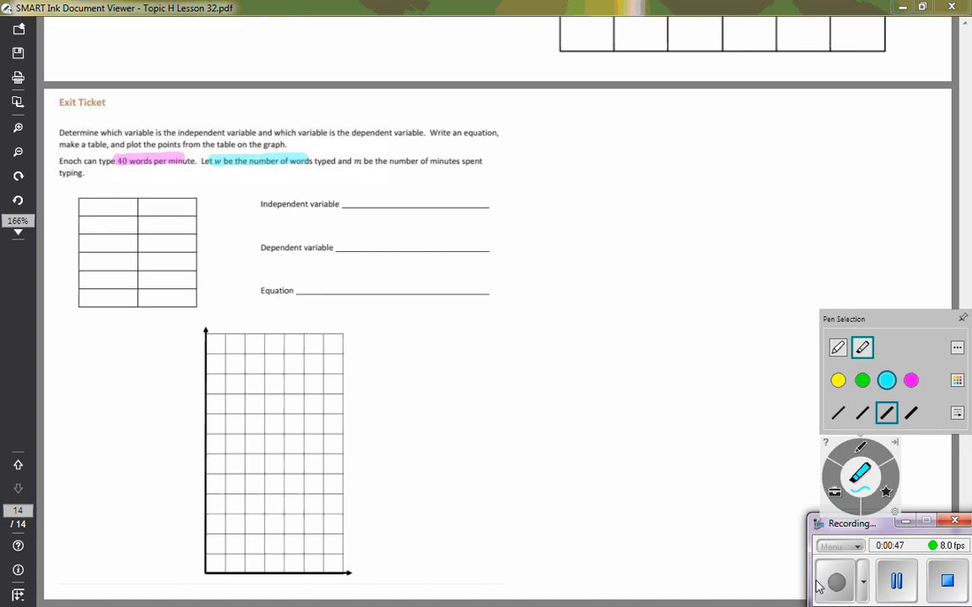
pyautogui.click(860, 381)
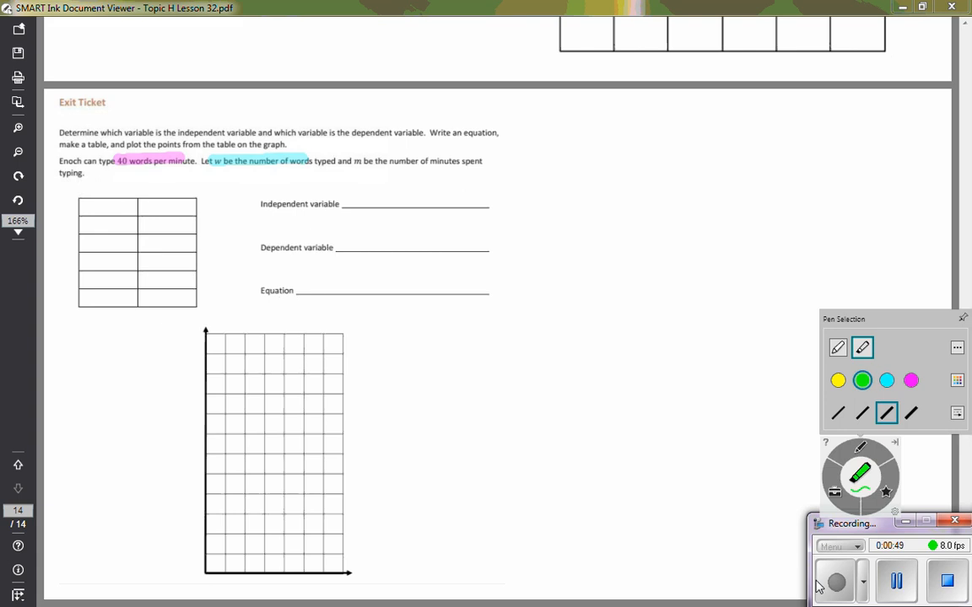
pyautogui.moveTo(354, 162); pyautogui.dragTo(482, 162)
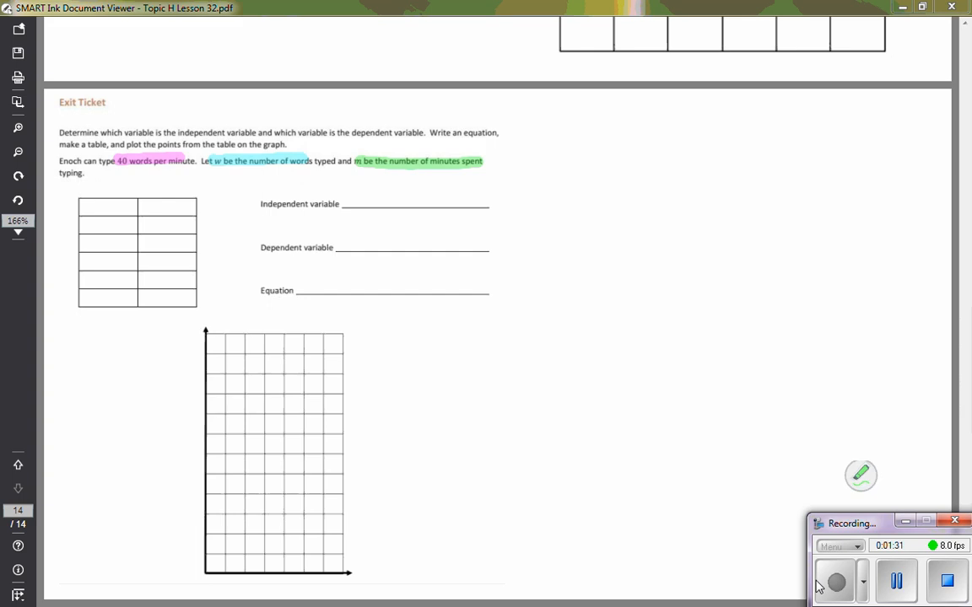
# Step: Write 'words' in blue pen on the dependent variable line
pyautogui.click(860, 476)
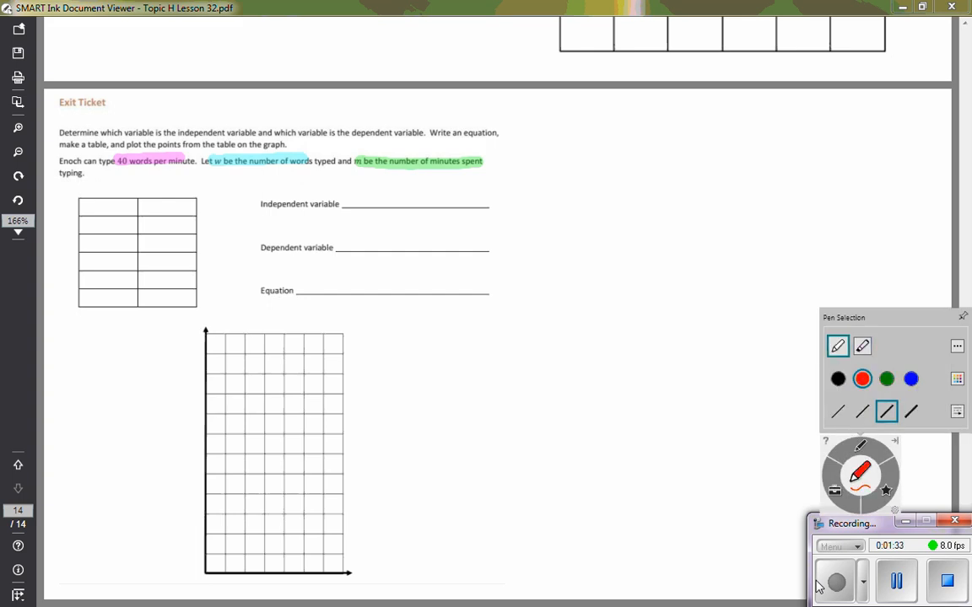
pyautogui.click(910, 378)
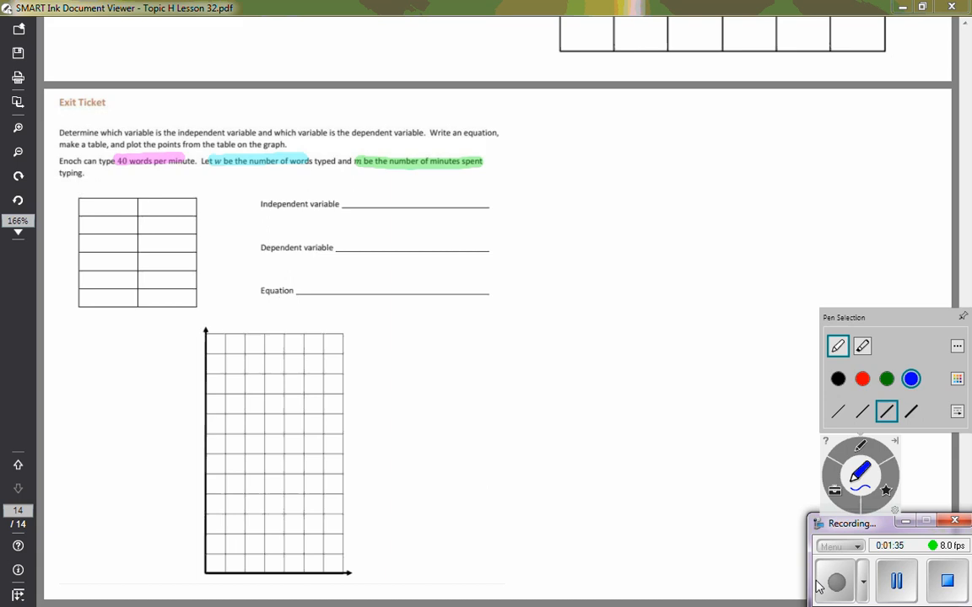
pyautogui.moveTo(354, 245); pyautogui.dragTo(375, 236)
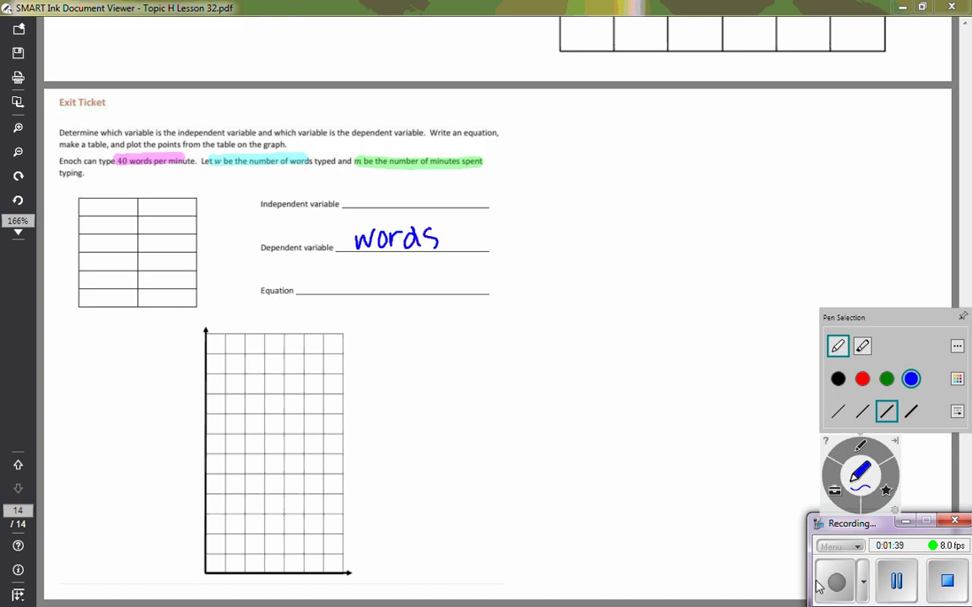
# Step: Write 'minutes' in green on the independent variable line and highlight the right table header cell
pyautogui.click(885, 377)
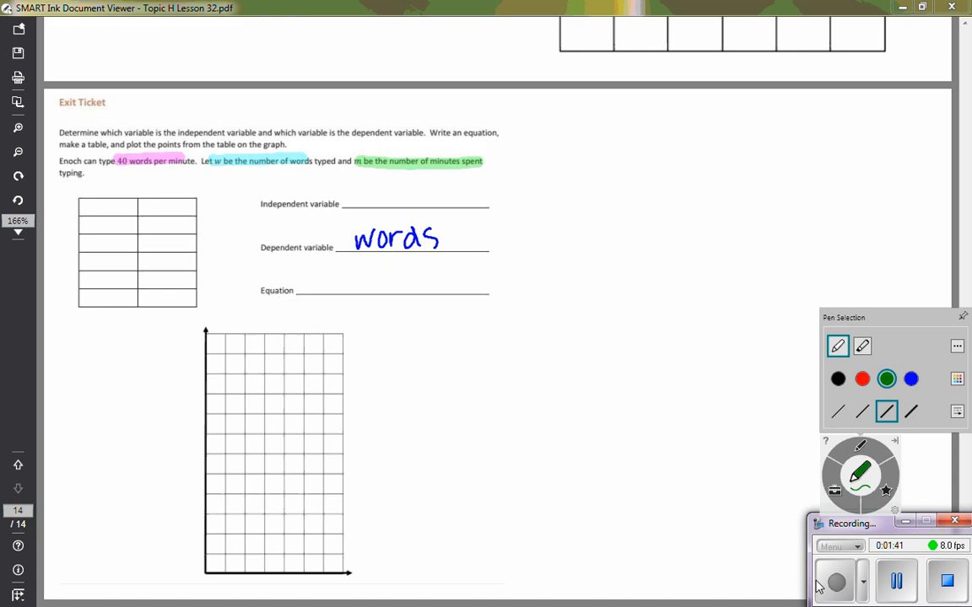
pyautogui.moveTo(354, 203); pyautogui.dragTo(401, 203)
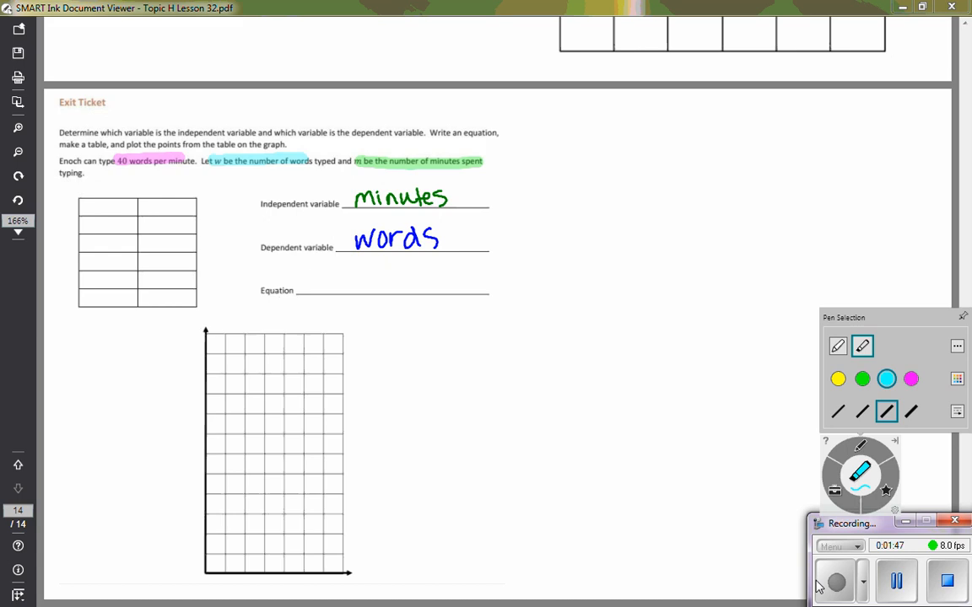
pyautogui.moveTo(138, 208); pyautogui.dragTo(193, 207)
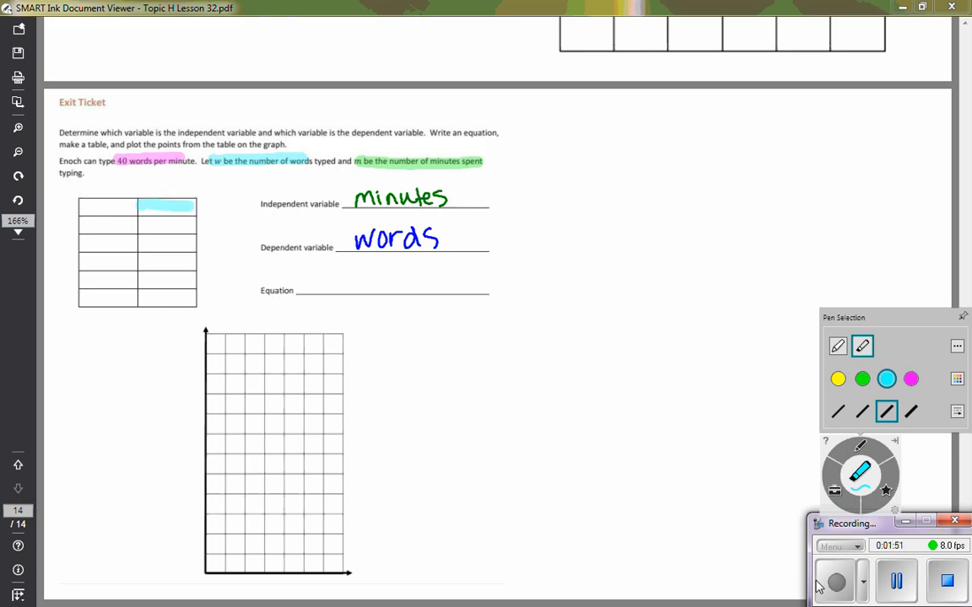
# Step: Write 40m = w, head the table min./words with m and w, list minutes 1–5 and enter 40
pyautogui.click(860, 378)
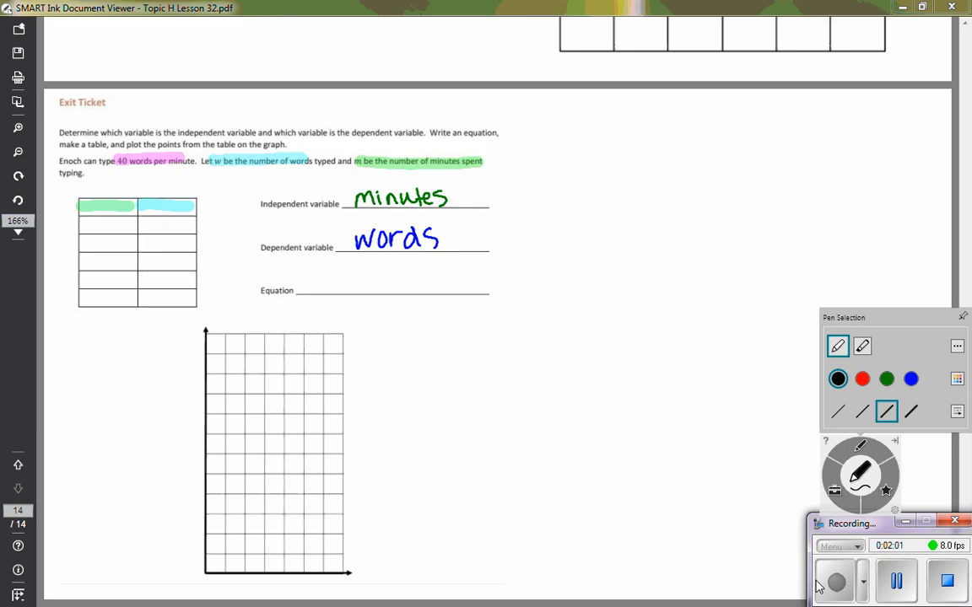
pyautogui.write('min.')
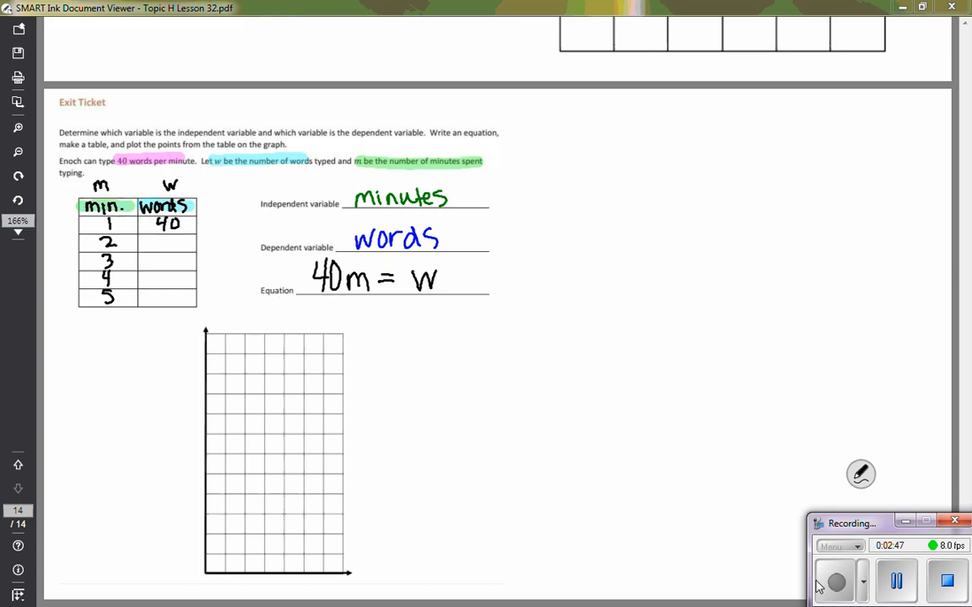
# Step: Fill the words column with 80, 120, 160 and 200, then erase the 40x2 and 40x3 scratch work
pyautogui.moveTo(442, 354); pyautogui.dragTo(452, 340)
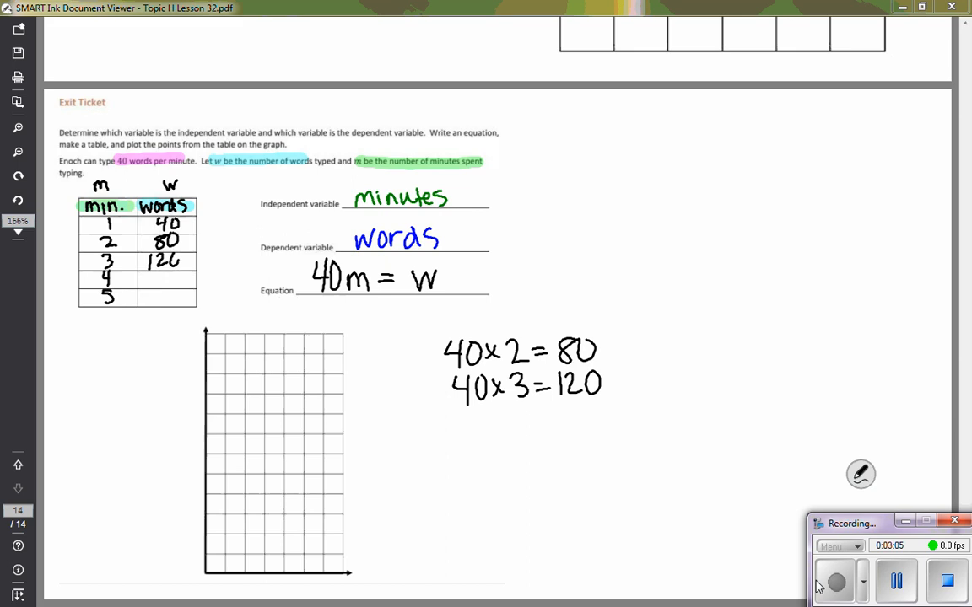
pyautogui.click(150, 260)
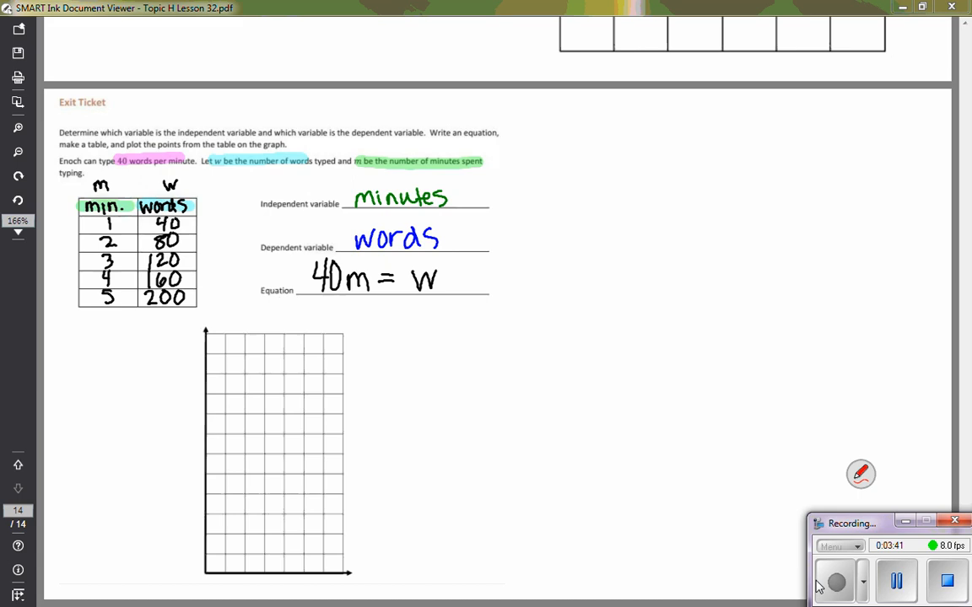
# Step: In red, mark the table columns X/Y, note (1, 40), and title the axes 'Words per min. Typed' and 'minutes'
pyautogui.moveTo(216, 304); pyautogui.dragTo(216, 324)
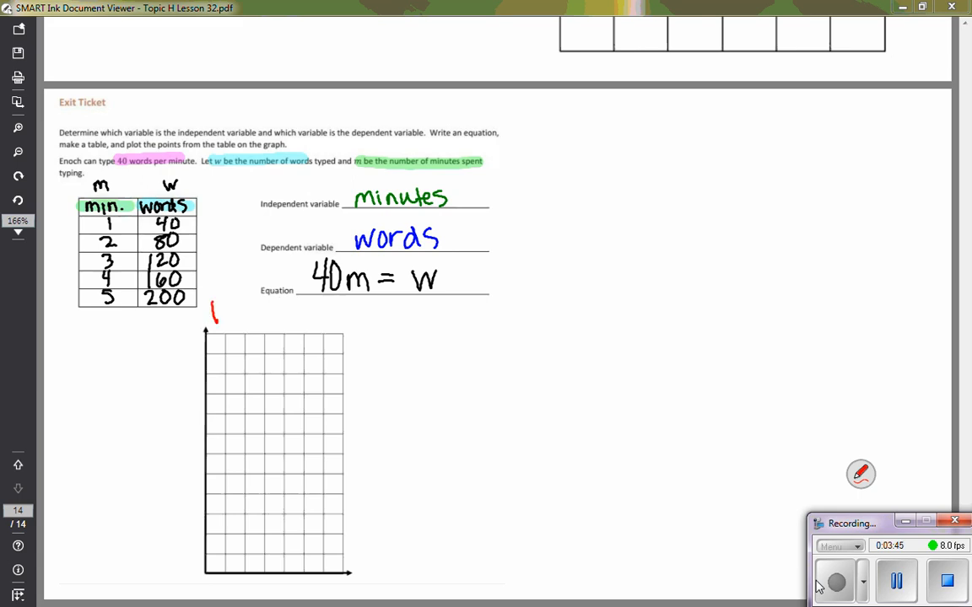
pyautogui.moveTo(211, 307); pyautogui.dragTo(261, 313)
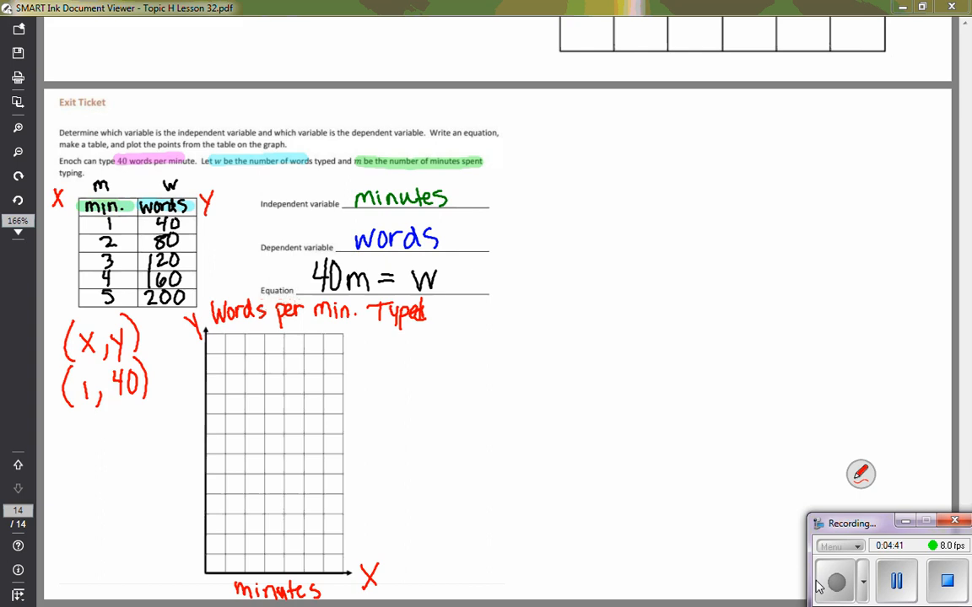
# Step: Write 'total words' along the y-axis, number it by 40s, and number the x-axis 0–6
pyautogui.moveTo(161, 508); pyautogui.dragTo(189, 503)
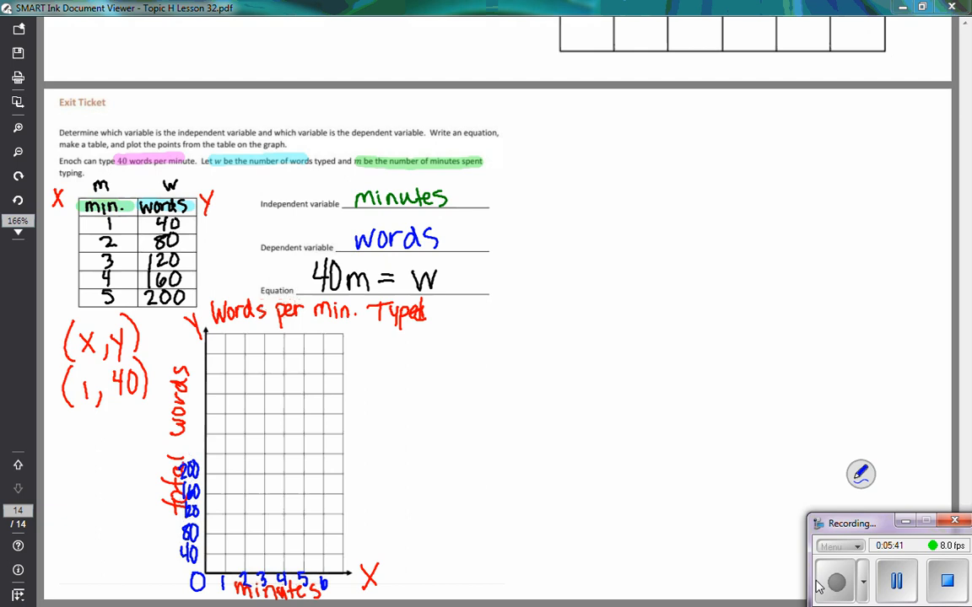
# Step: Plot the points (1,40), (2,80), (3,120), (4,160) and (5,200) on the grid in blue
pyautogui.click(223, 553)
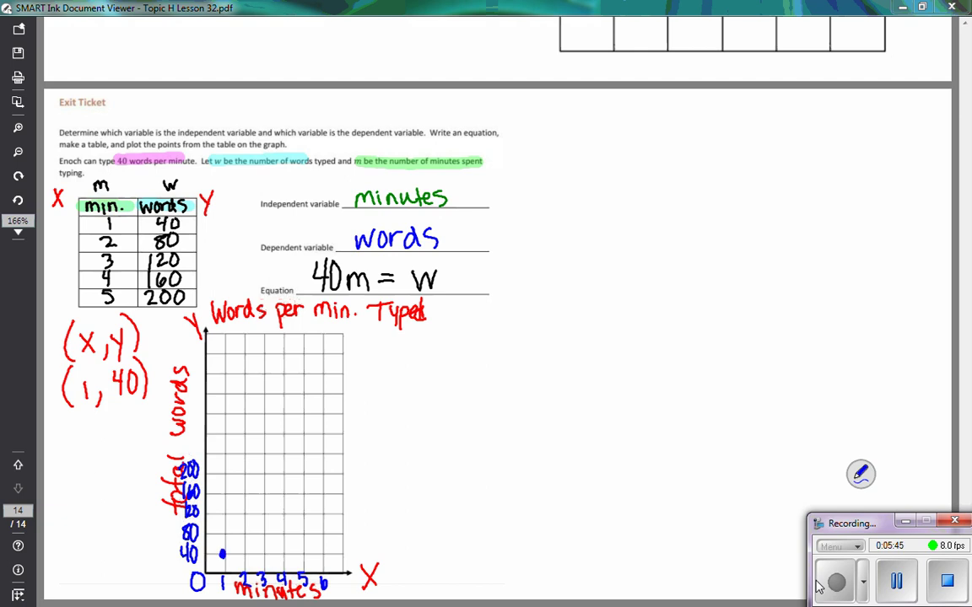
pyautogui.click(243, 536)
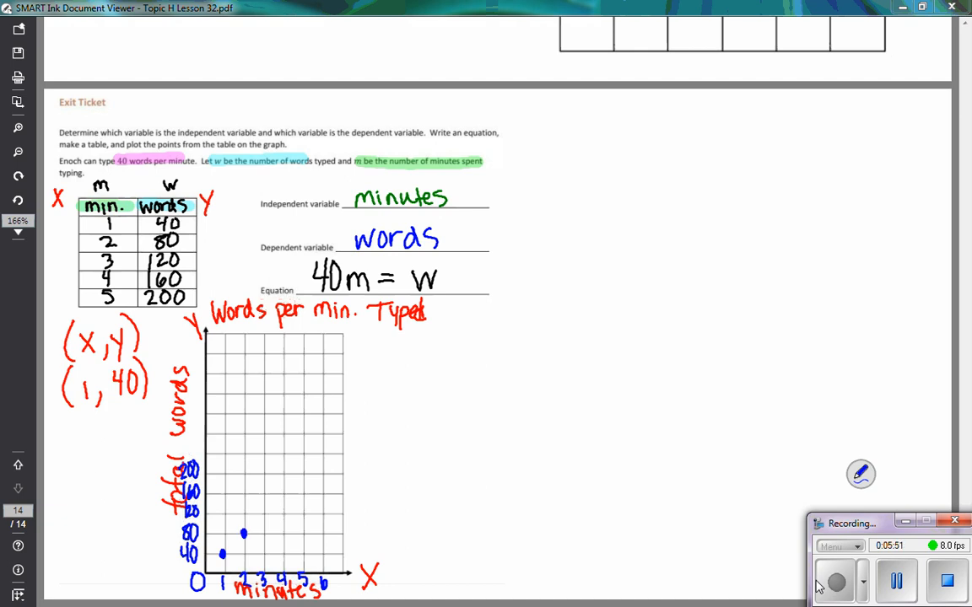
pyautogui.click(261, 515)
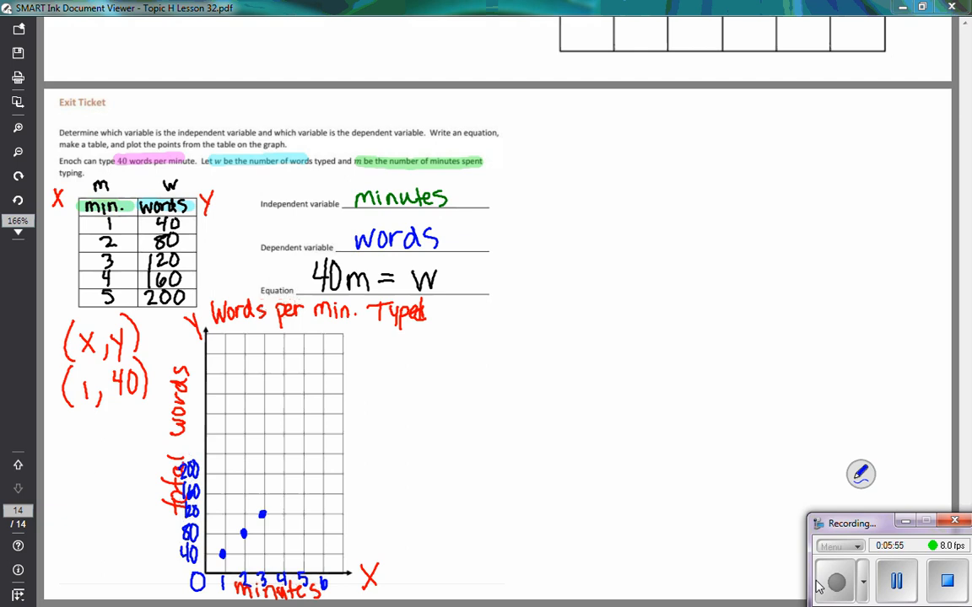
pyautogui.click(280, 492)
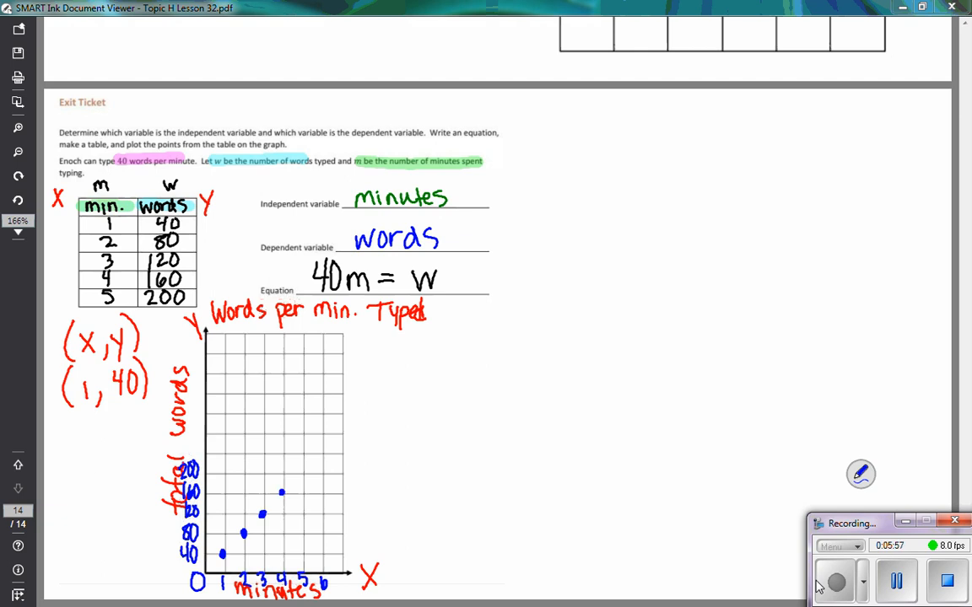
pyautogui.click(302, 469)
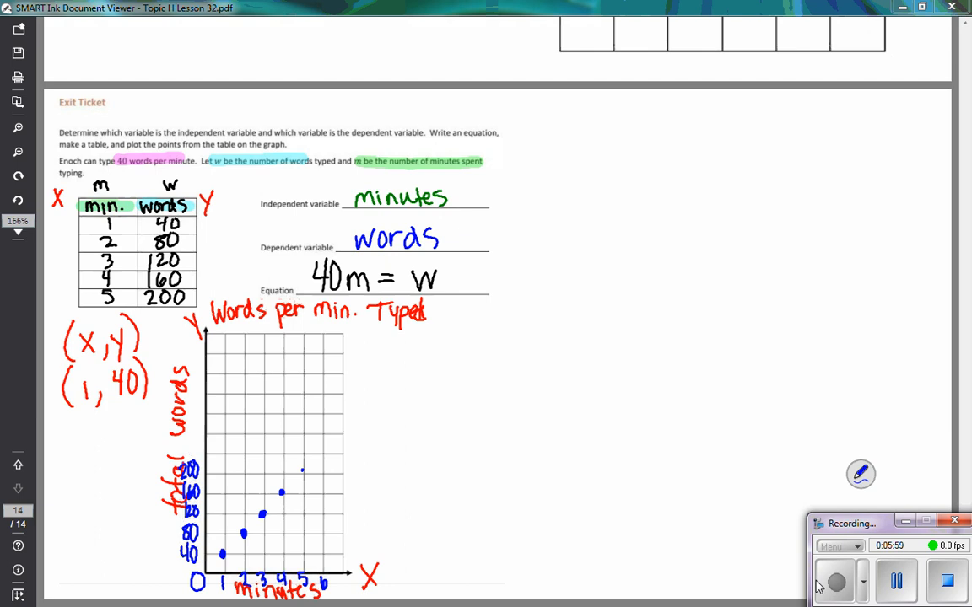